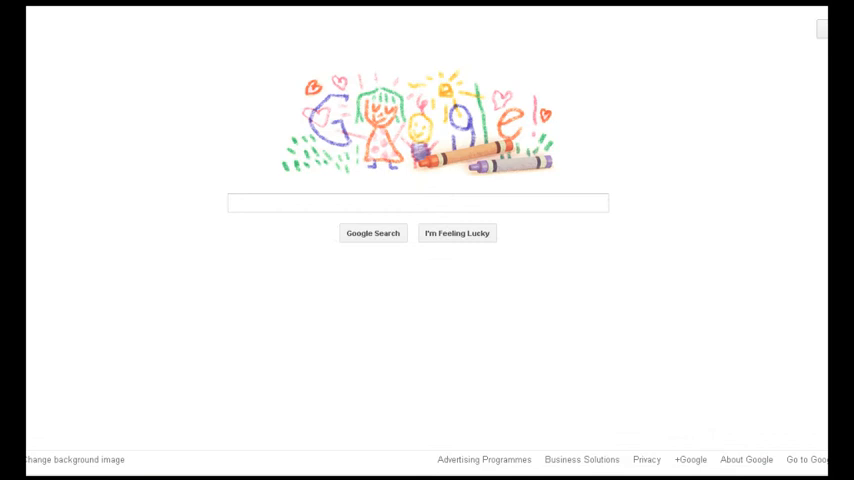
- Search Google for 'winrar' to bring up results listing the official rarlab.com site
click(416, 204)
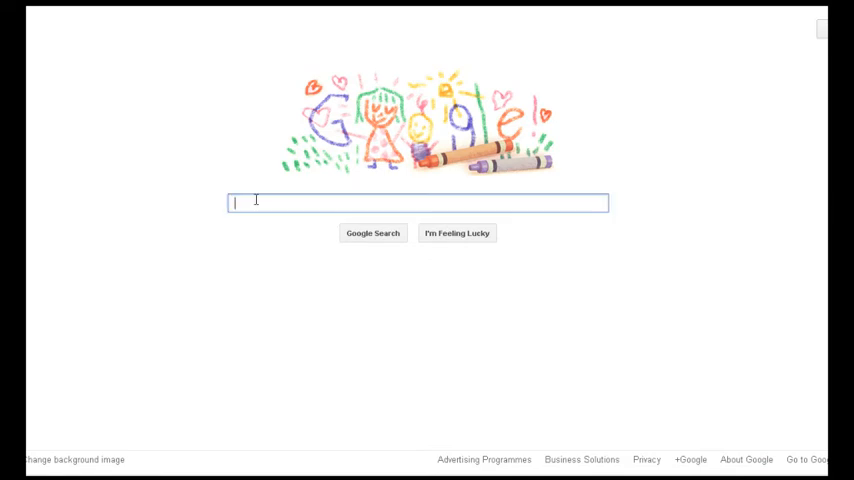
text(winrar)
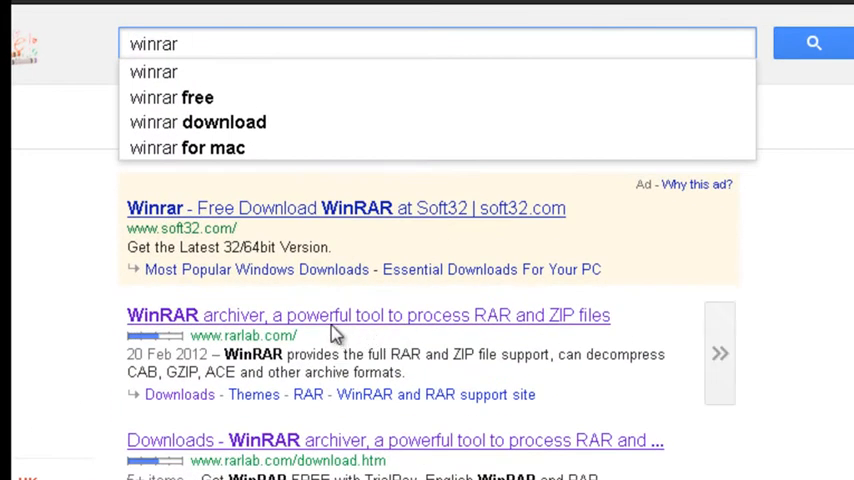
mouse_move(322, 328)
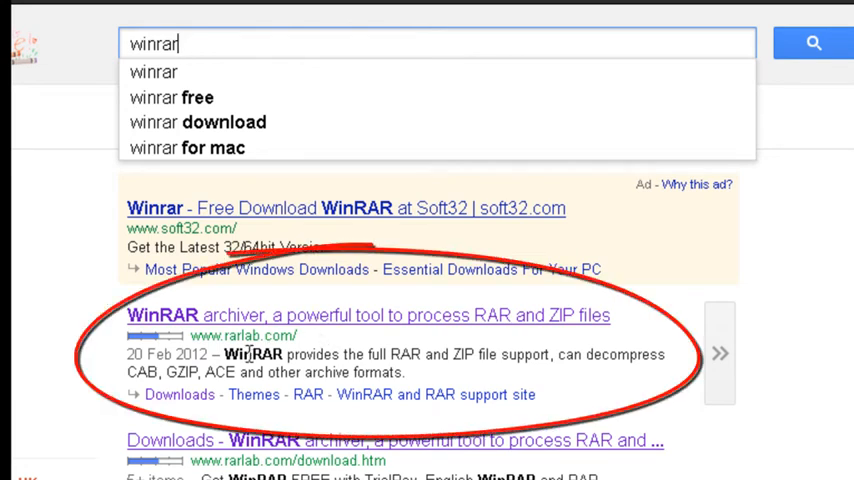
mouse_move(340, 328)
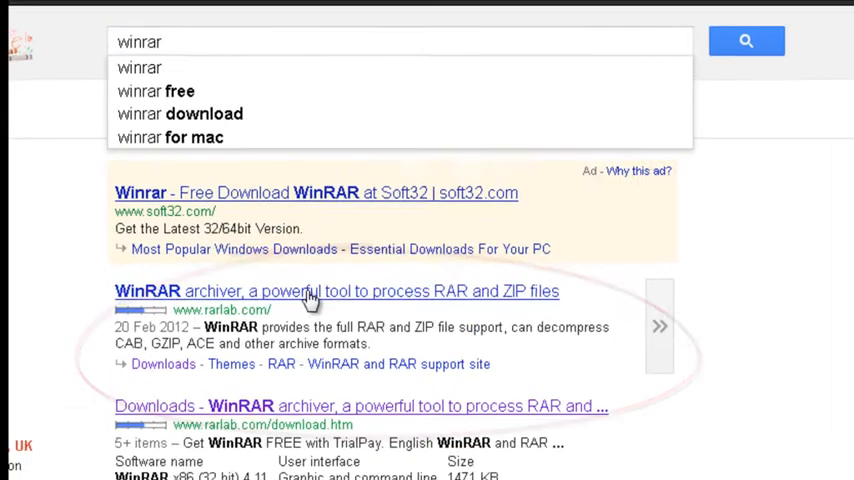
- Go to rarlab.com and its downloads page listing WinRAR 4.11 builds
click(336, 292)
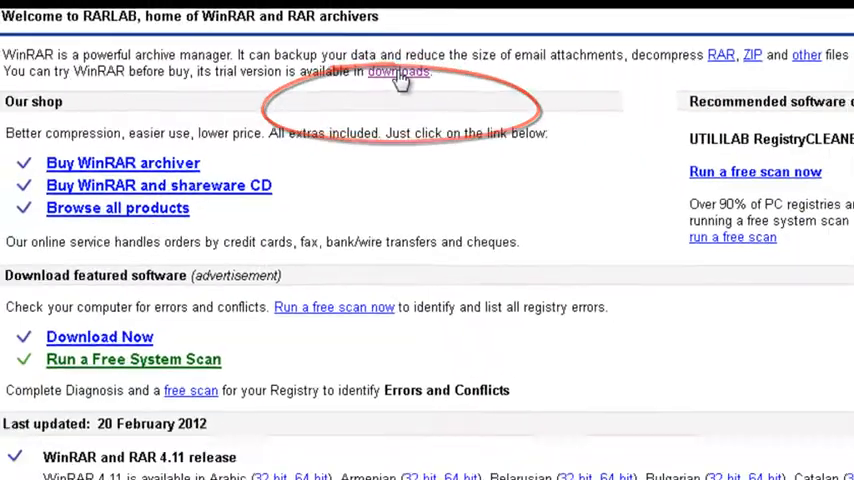
click(398, 72)
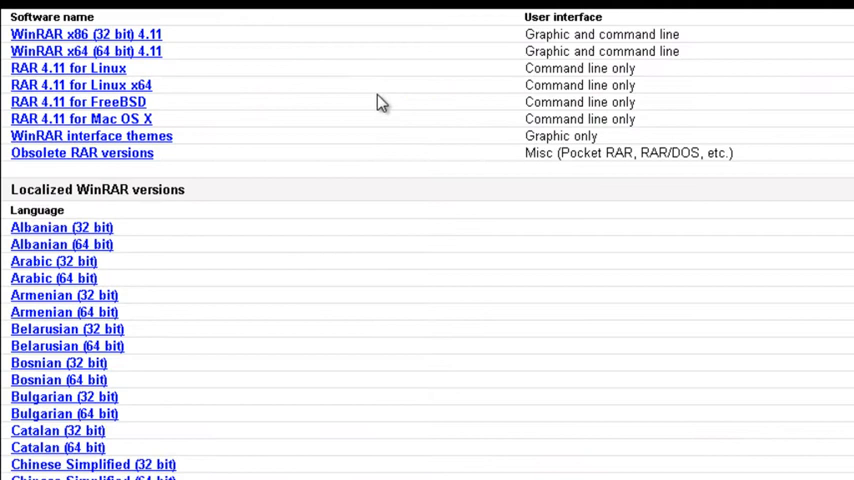
mouse_move(240, 178)
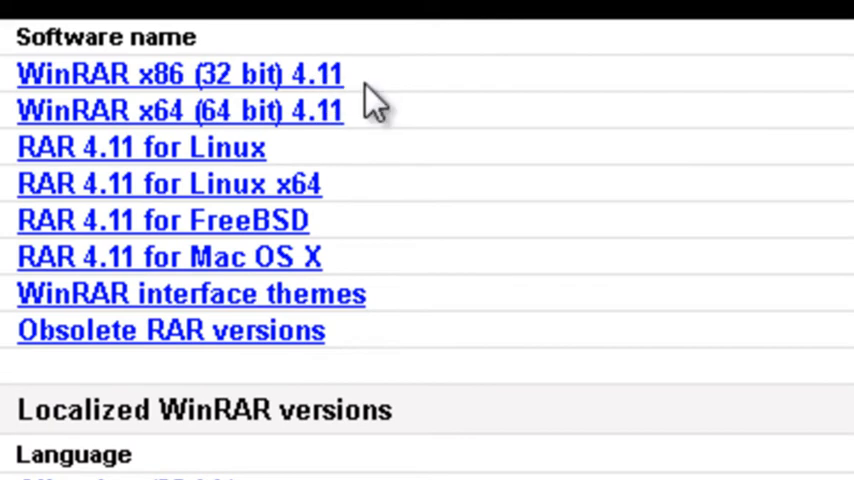
mouse_move(316, 110)
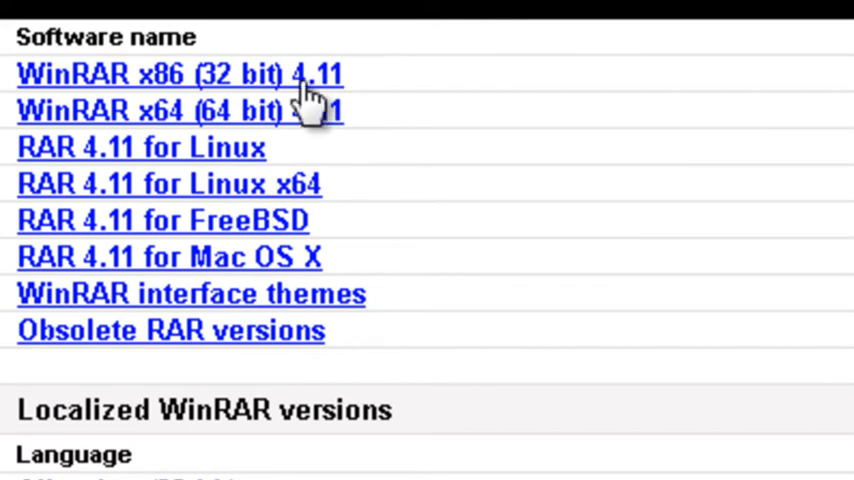
mouse_move(378, 108)
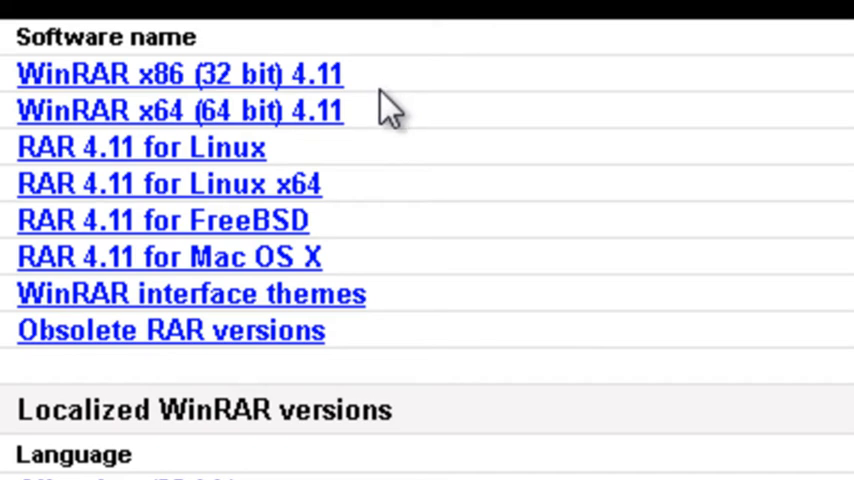
mouse_move(340, 176)
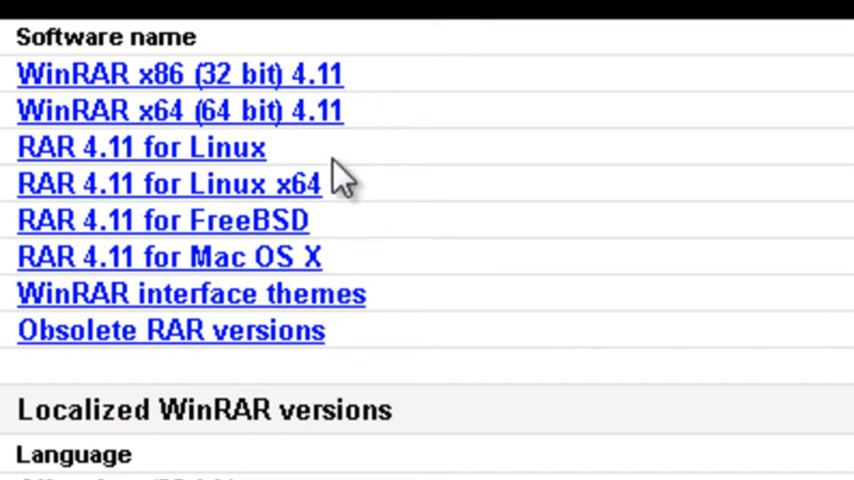
mouse_move(390, 96)
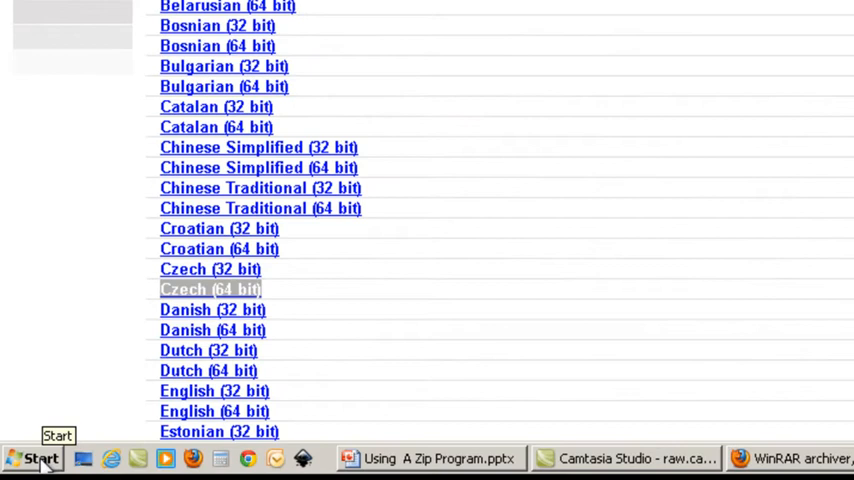
- Check Computer properties from the Start menu to confirm a 32-bit operating system
click(36, 458)
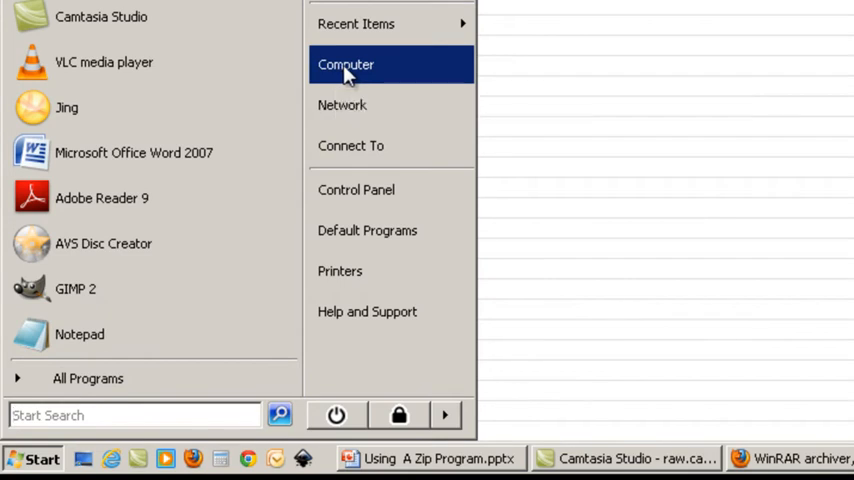
right_click(344, 64)
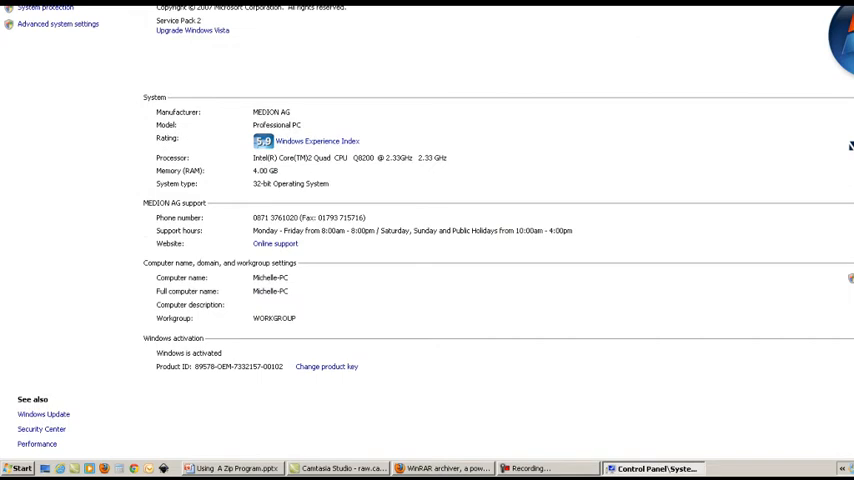
mouse_move(400, 40)
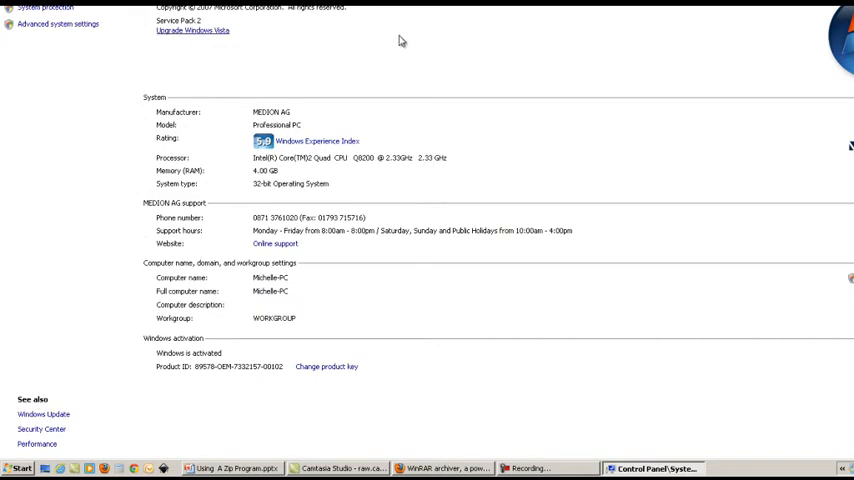
mouse_move(398, 160)
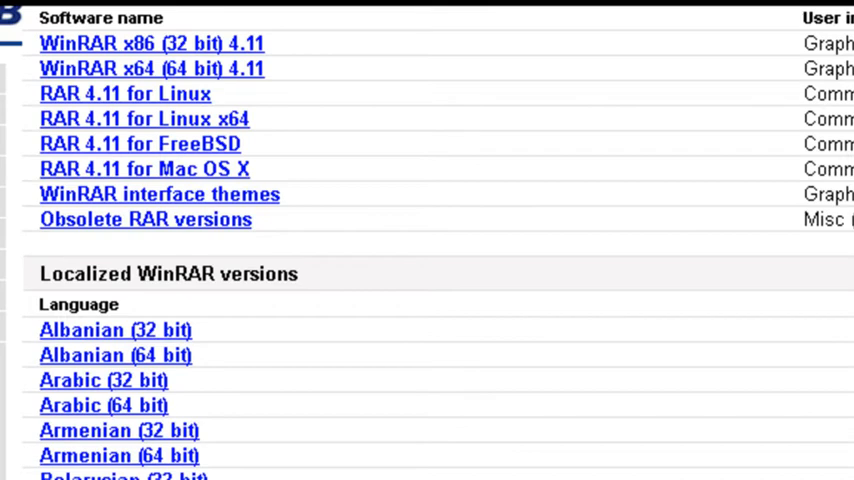
mouse_move(284, 170)
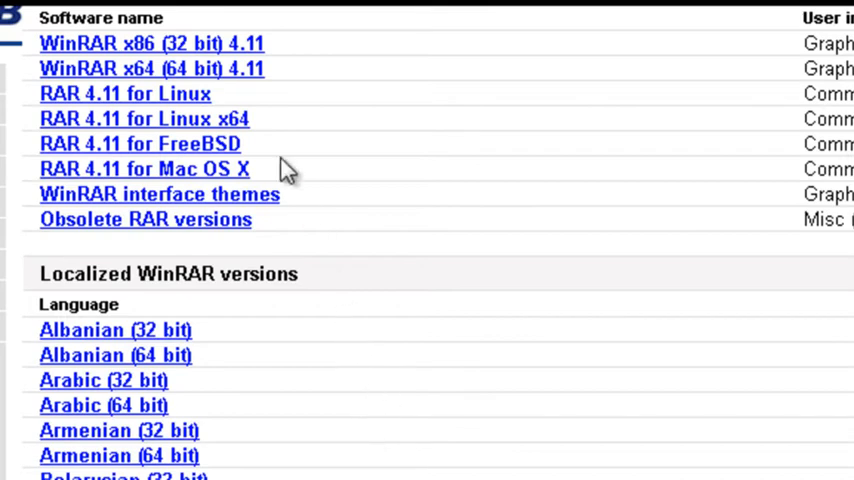
mouse_move(140, 52)
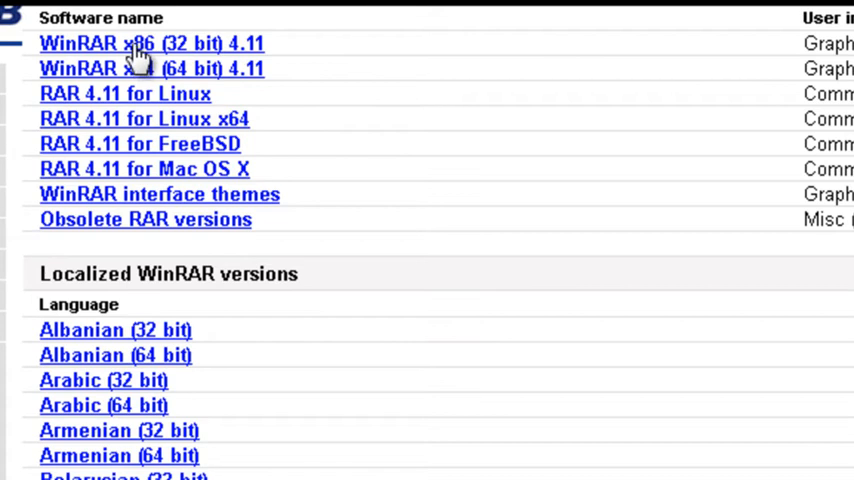
- Download the WinRAR x86 (32 bit) 4.11 installer wrar411.exe and save it to disk
click(152, 44)
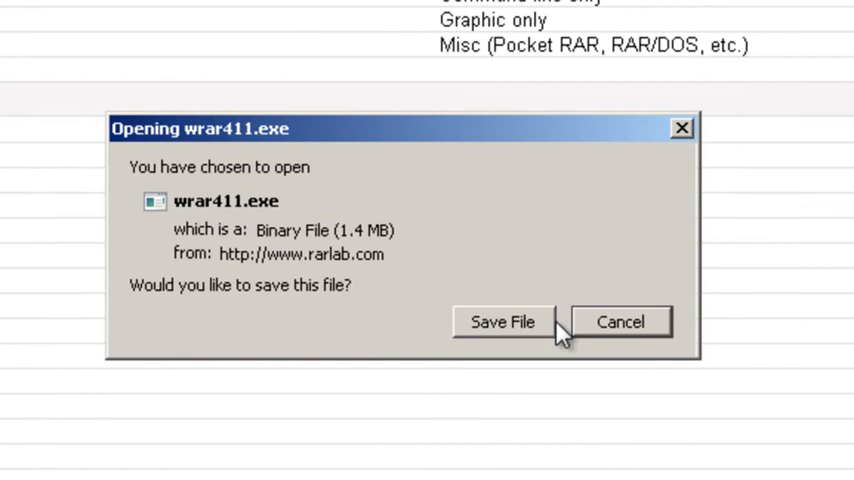
click(502, 320)
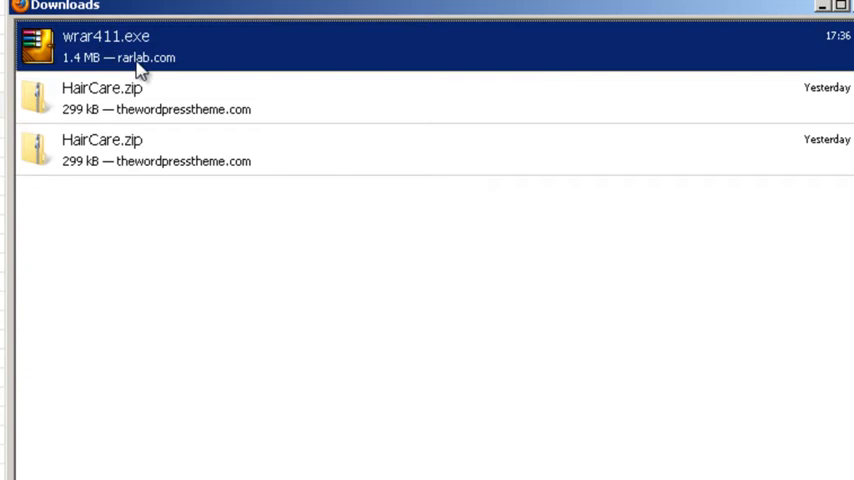
mouse_move(130, 56)
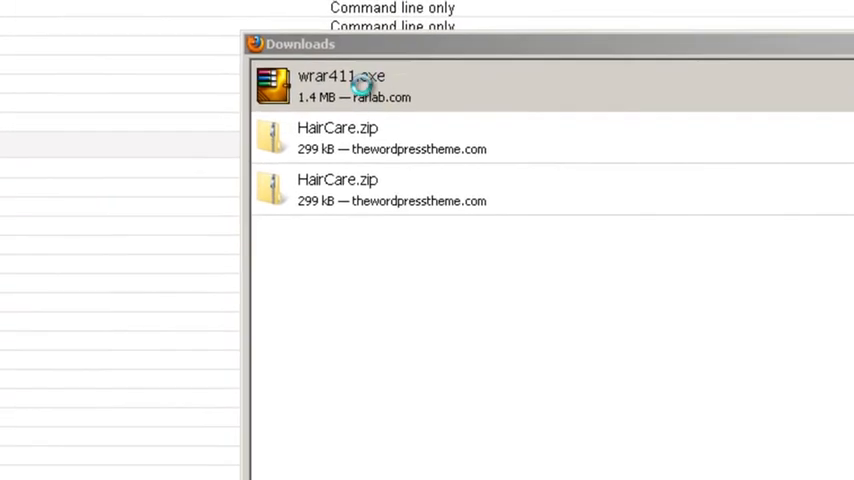
- Run wrar411.exe, install to C:\Program Files\WinRAR with all archive types associated, and finish setup
double_click(340, 84)
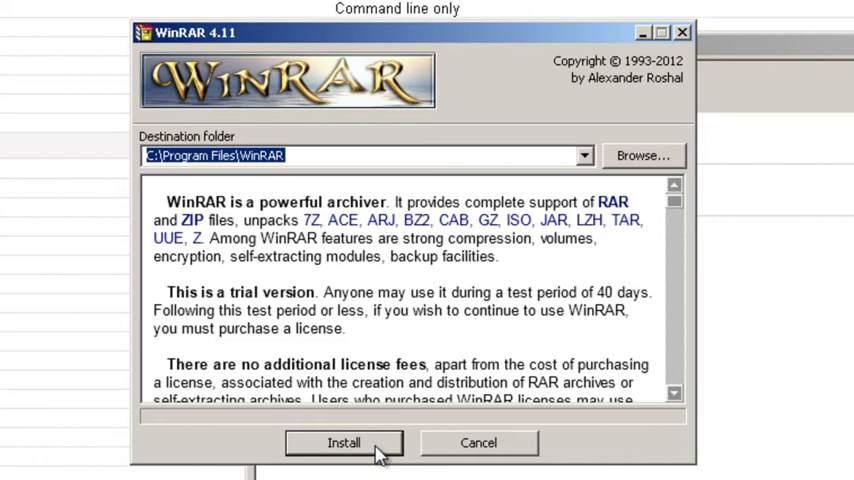
click(344, 444)
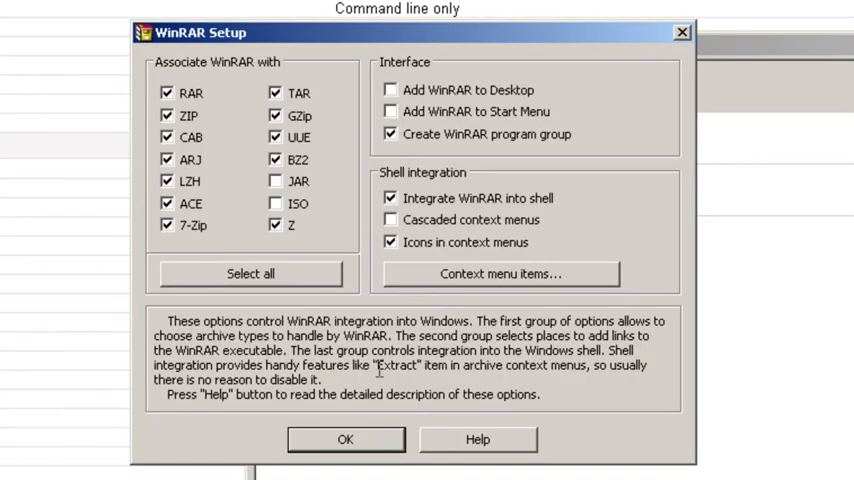
mouse_move(210, 148)
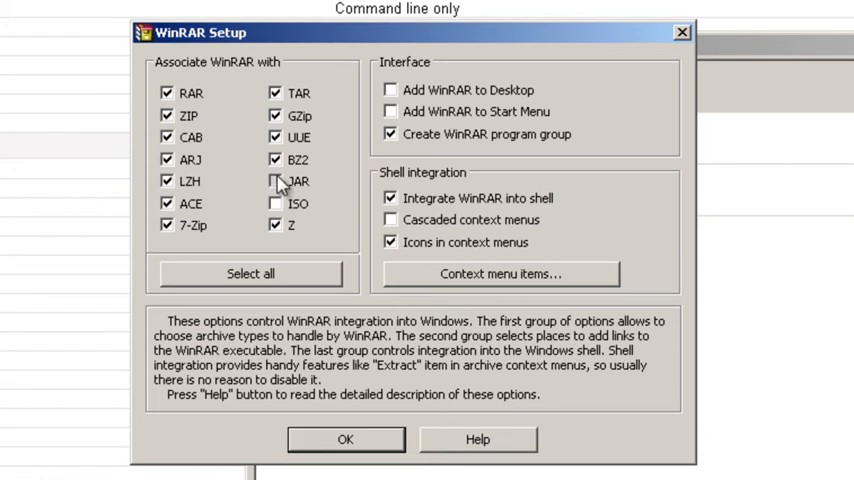
click(276, 180)
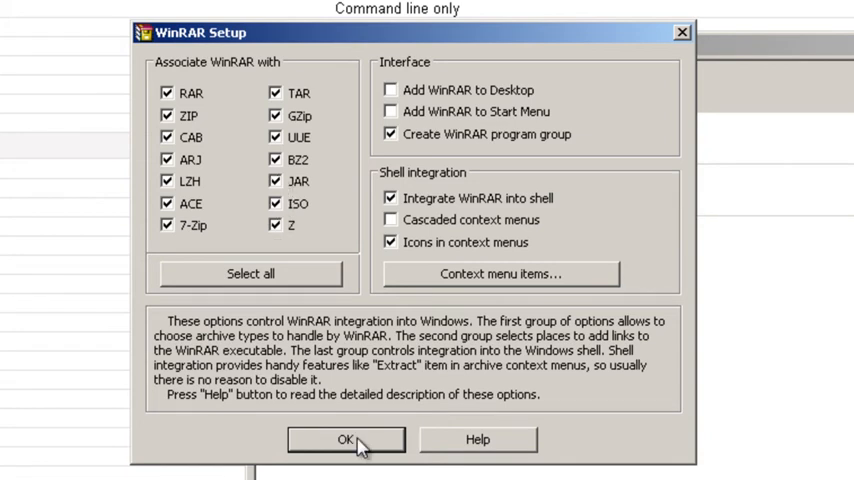
click(344, 440)
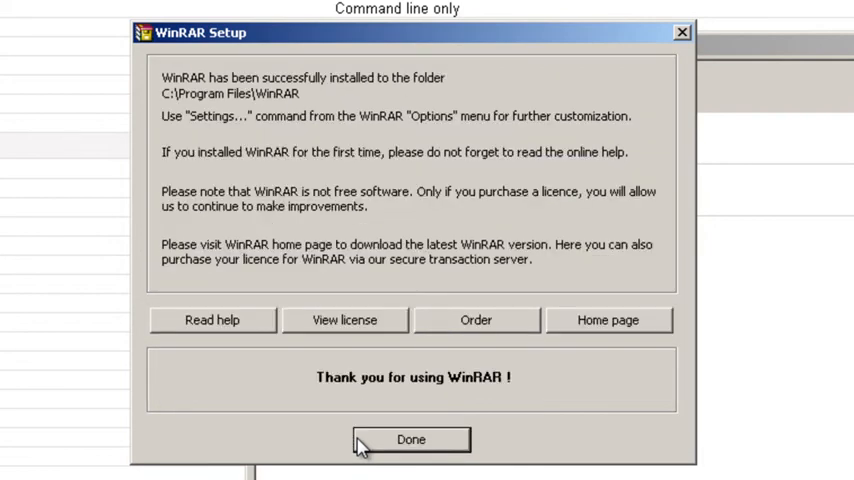
mouse_move(412, 448)
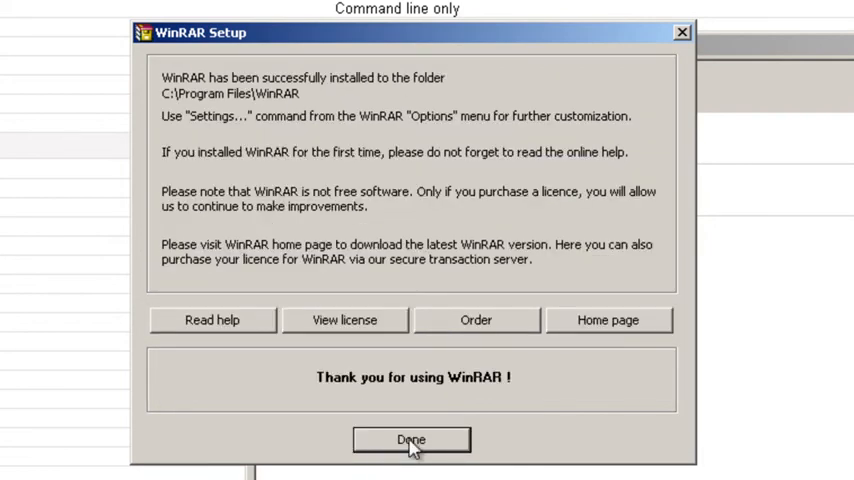
click(412, 440)
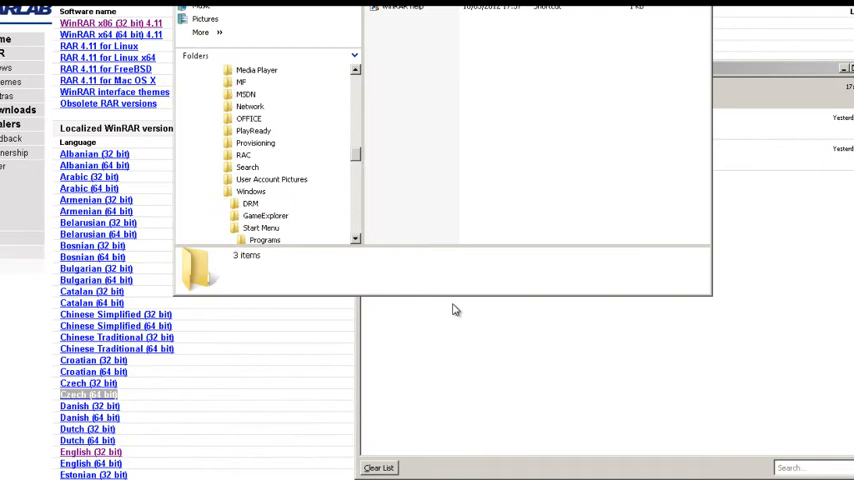
- From the graphics zip results, reach FreeGraphics' Business pre-made website templates
scroll(down, 3)
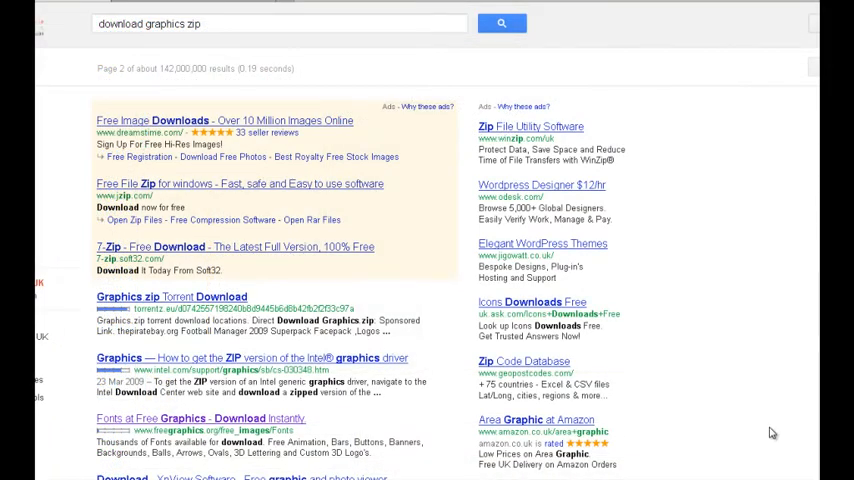
mouse_move(812, 300)
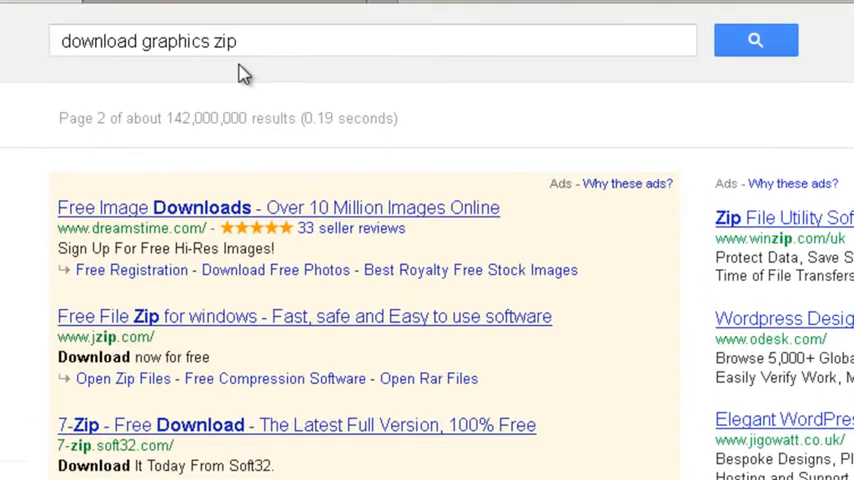
scroll(down, 3)
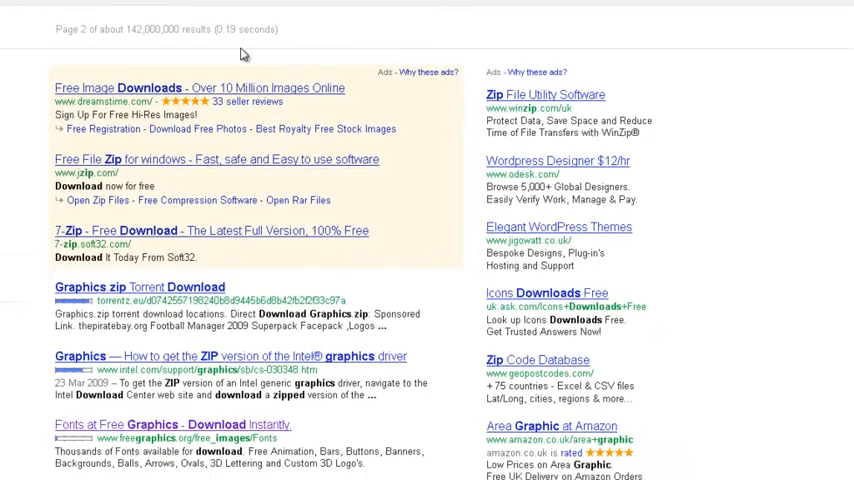
mouse_move(472, 308)
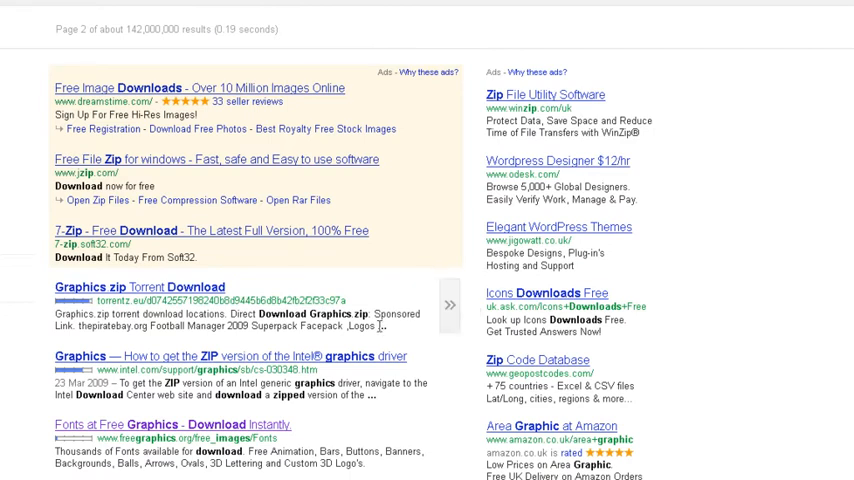
mouse_move(728, 354)
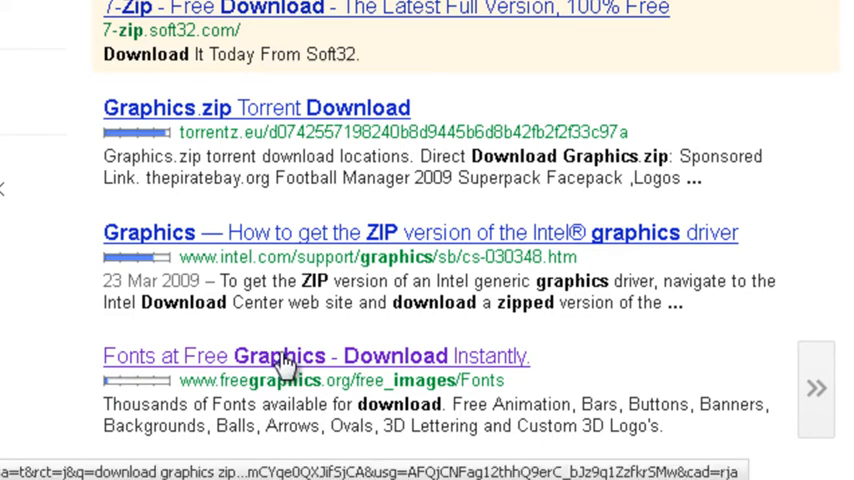
click(316, 356)
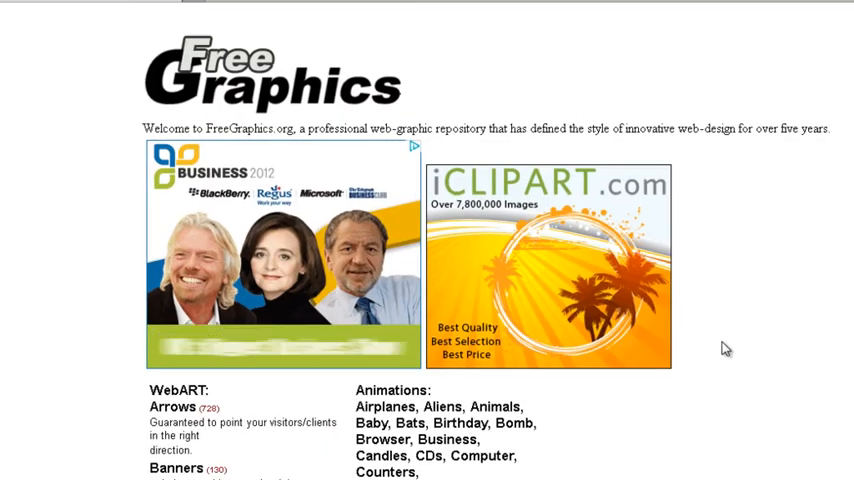
scroll(down, 3)
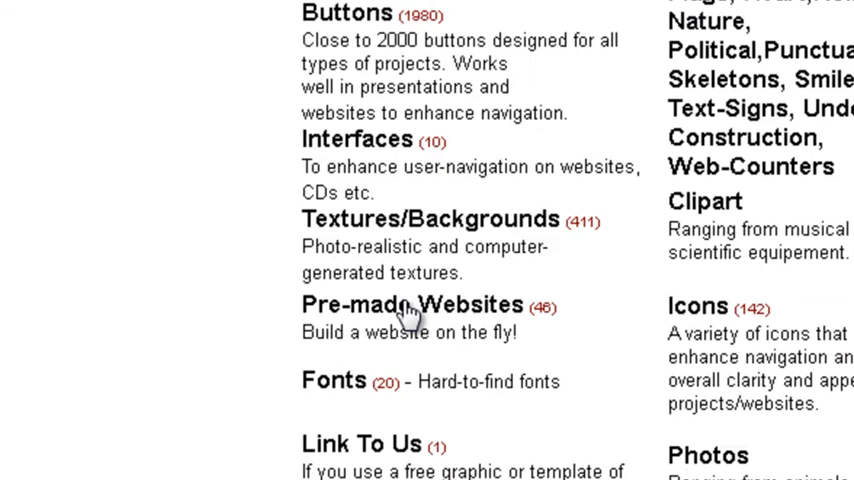
click(410, 304)
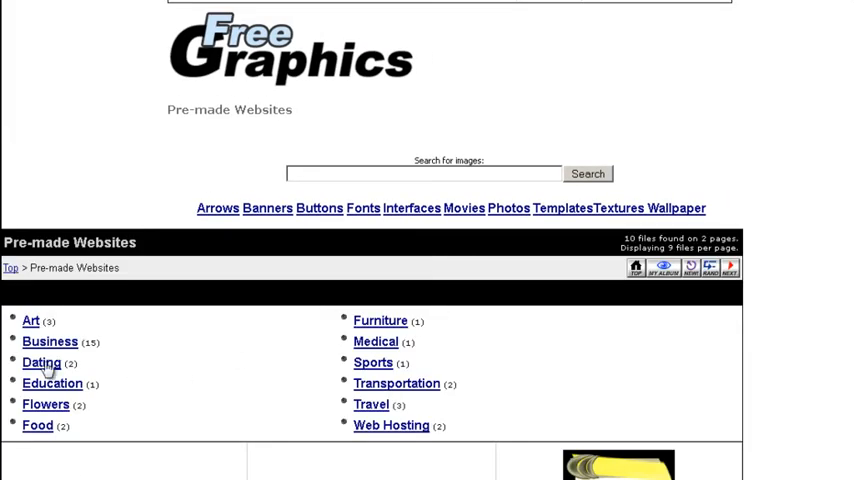
mouse_move(48, 340)
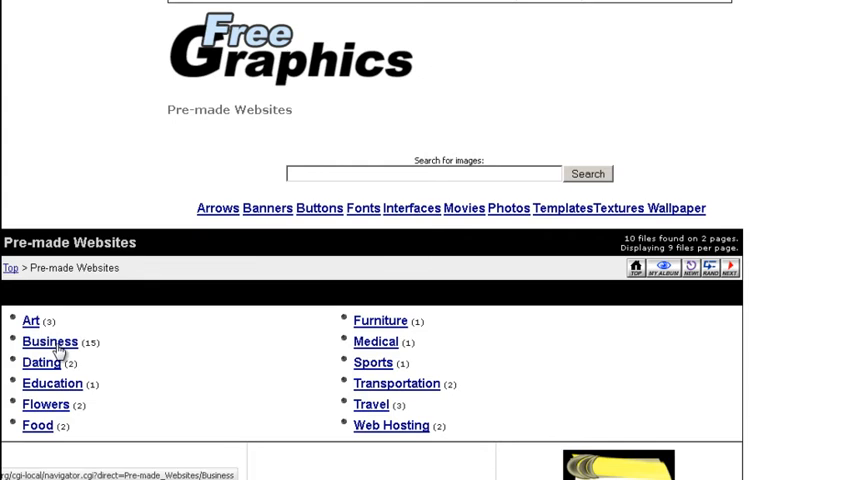
click(48, 340)
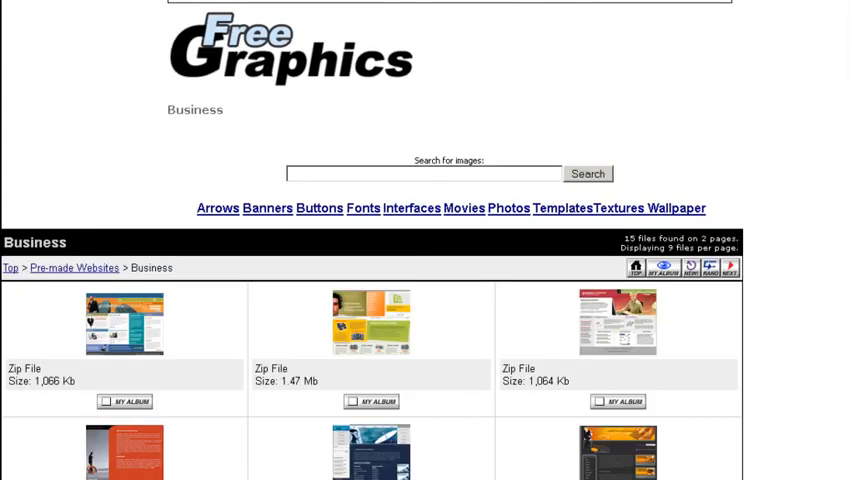
scroll(down, 3)
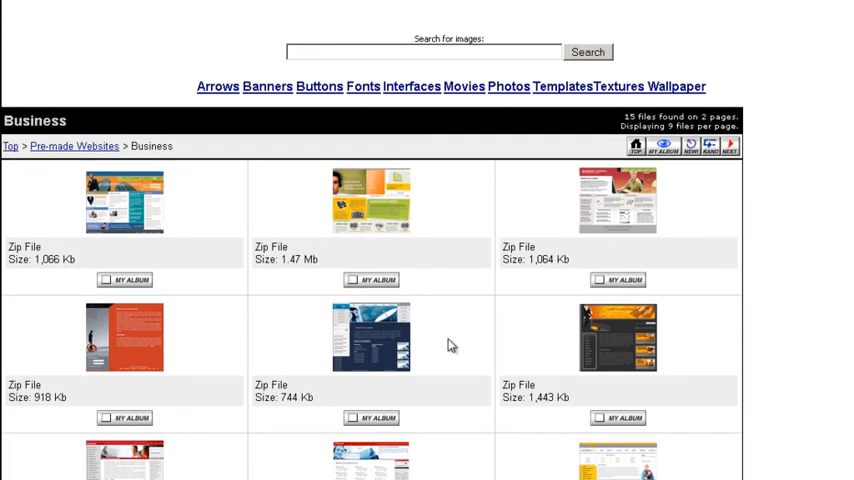
mouse_move(172, 296)
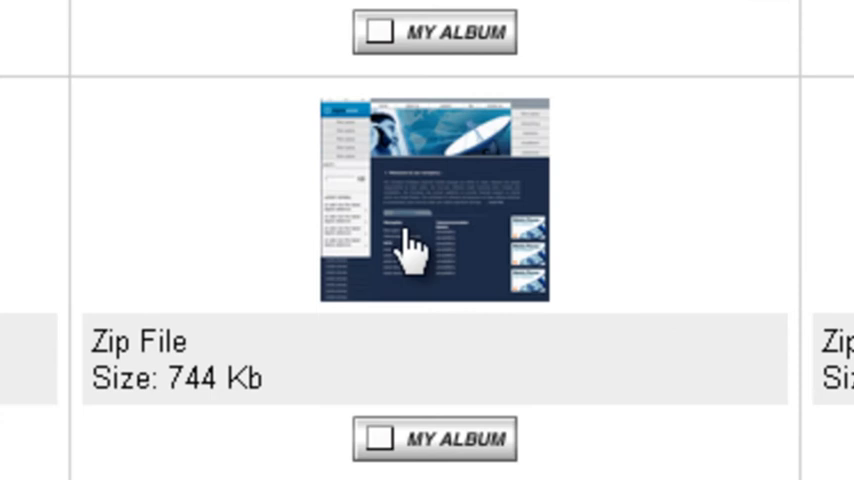
mouse_move(430, 210)
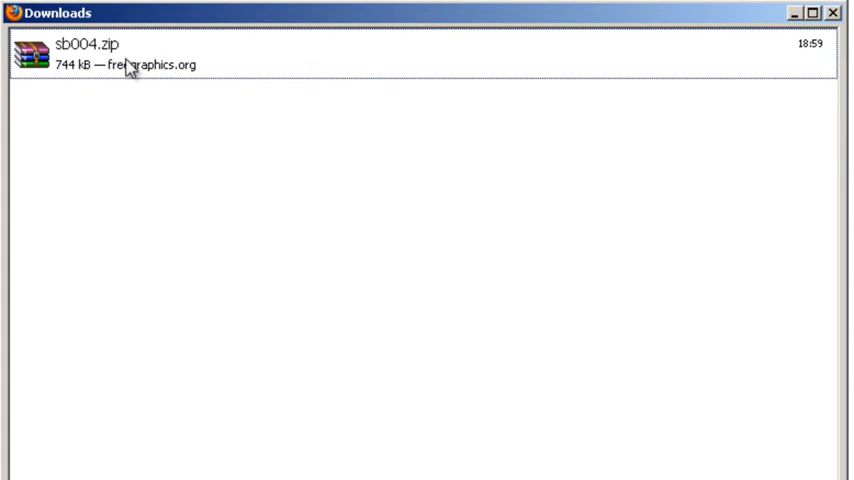
- Show the downloaded sb004.zip in its containing folder and bring up Desktop folder actions
click(120, 56)
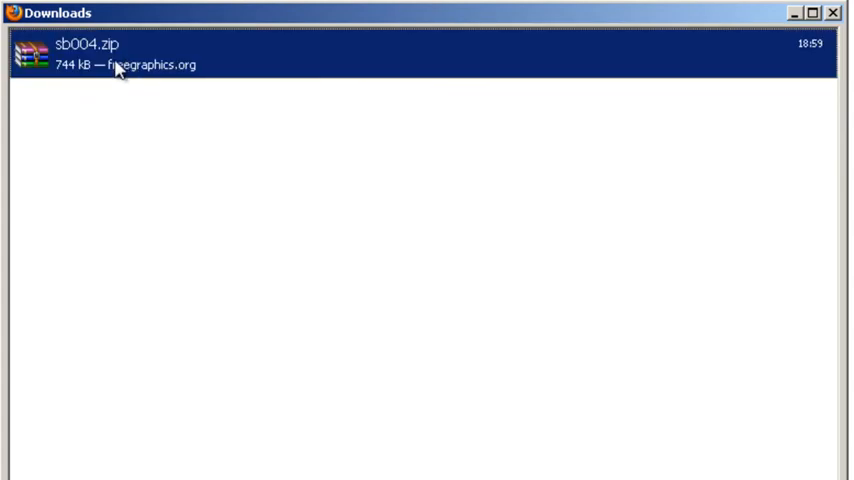
mouse_move(90, 62)
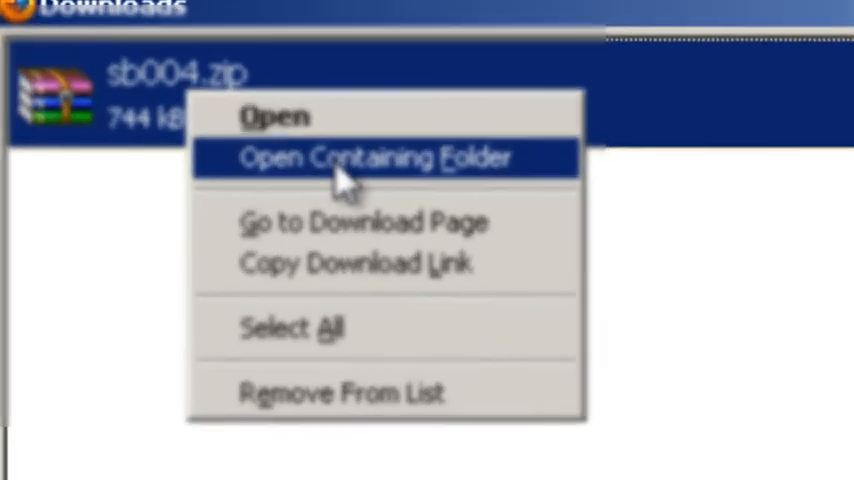
click(384, 156)
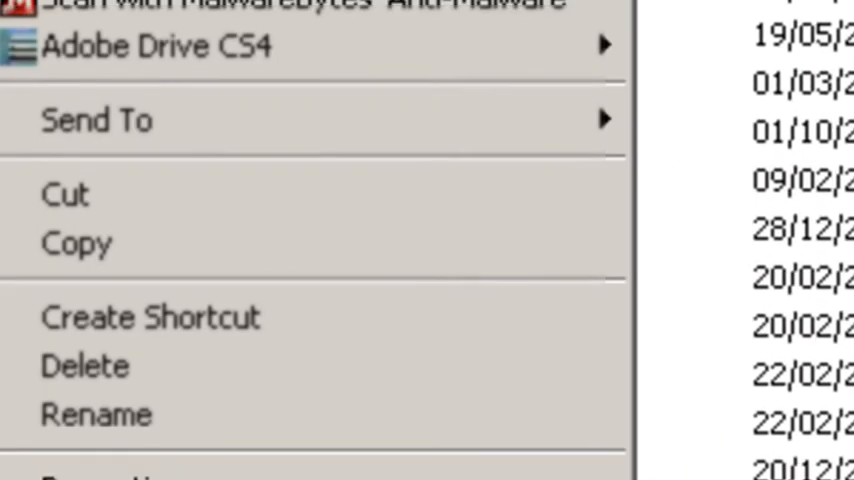
mouse_move(64, 194)
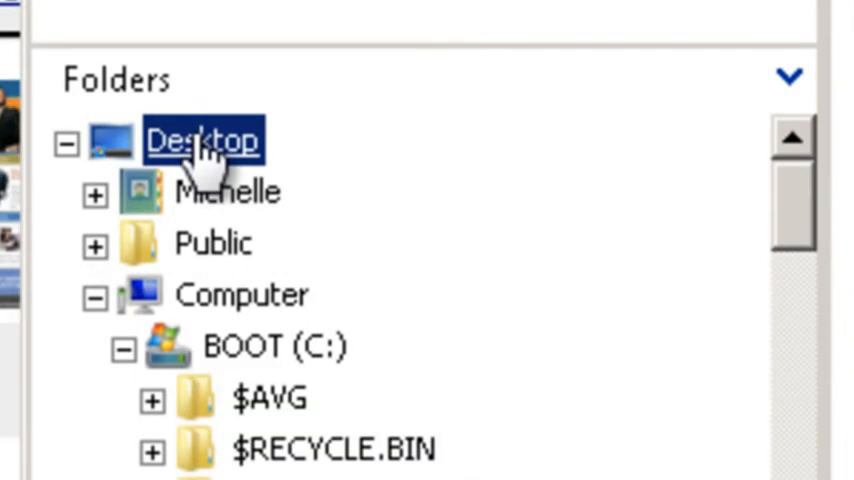
right_click(200, 140)
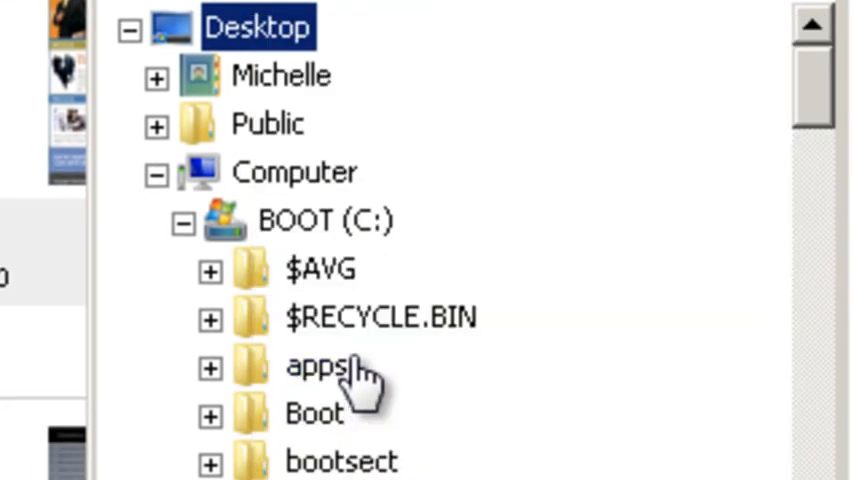
mouse_move(400, 44)
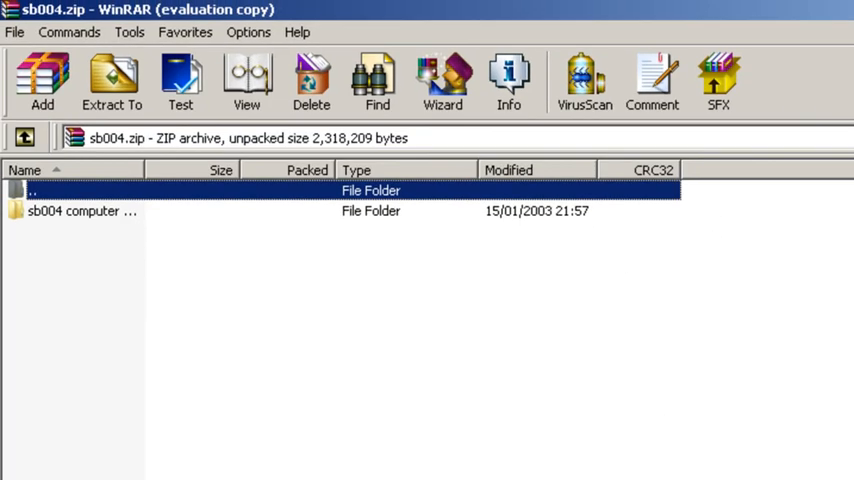
mouse_move(492, 18)
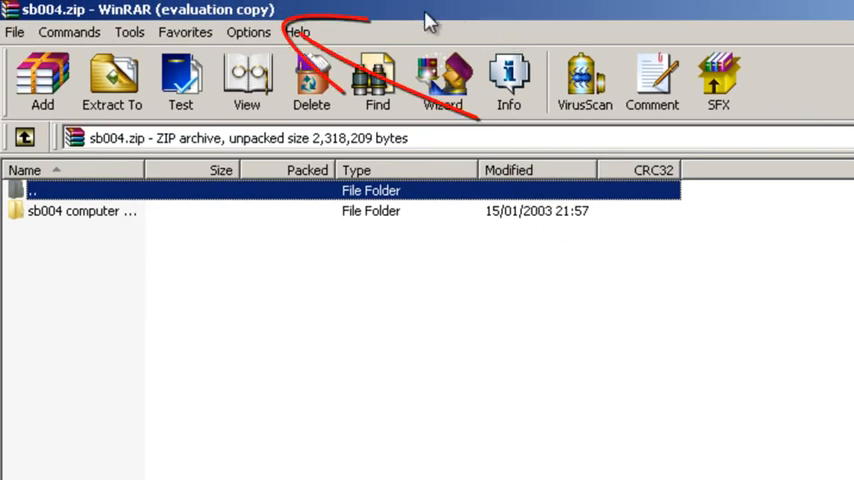
mouse_move(272, 28)
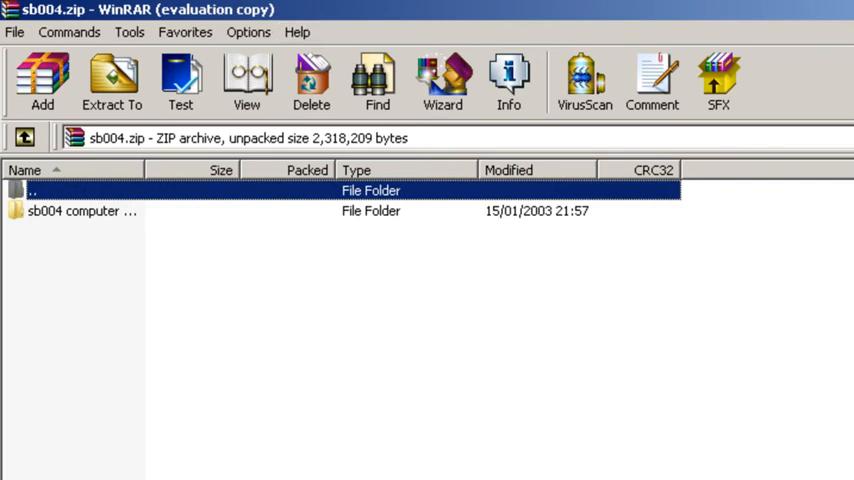
mouse_move(808, 382)
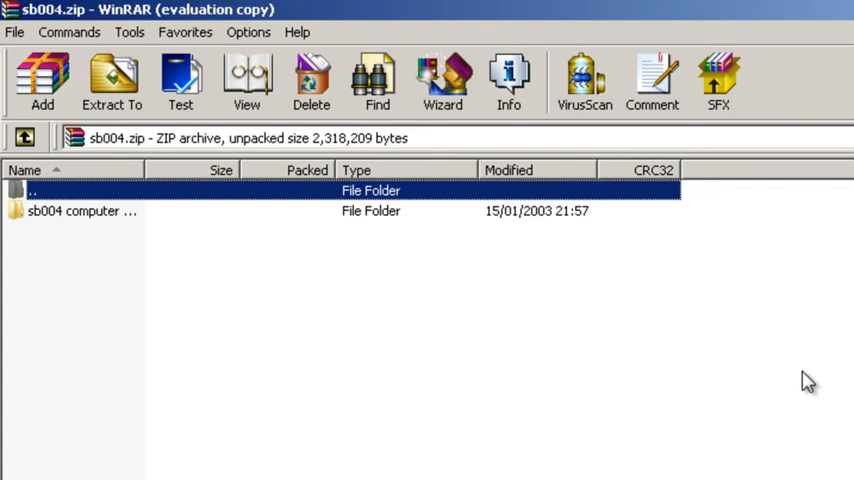
mouse_move(740, 372)
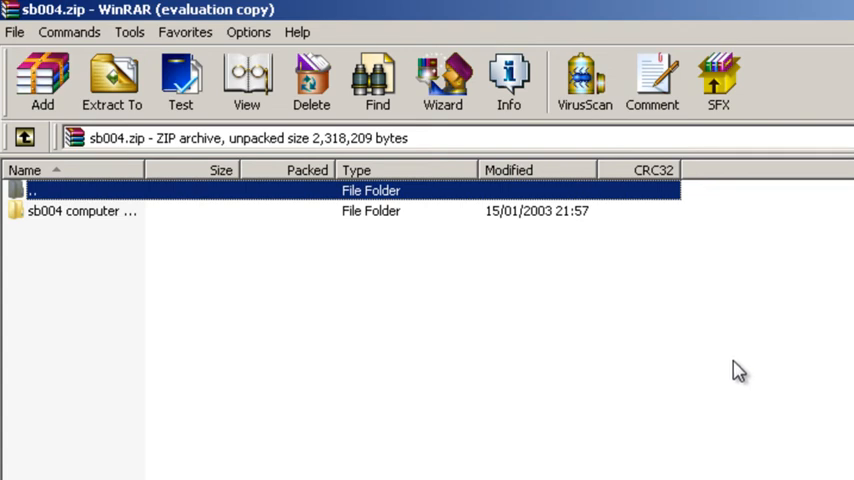
mouse_move(512, 320)
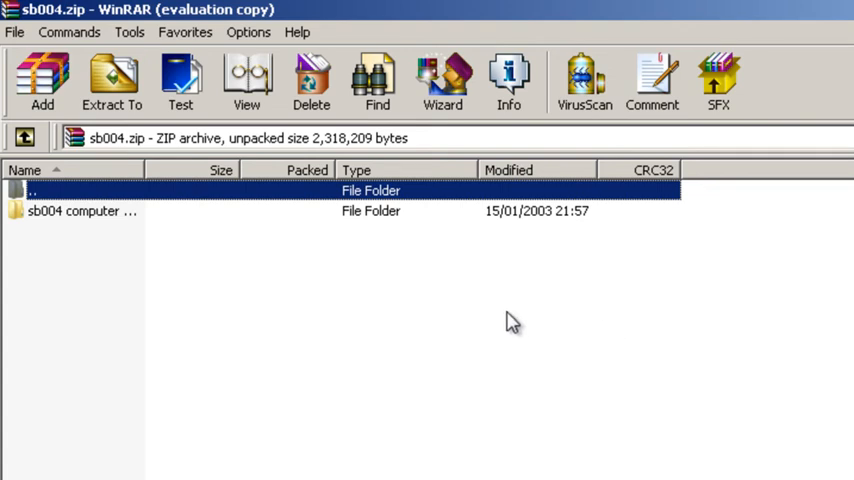
mouse_move(178, 288)
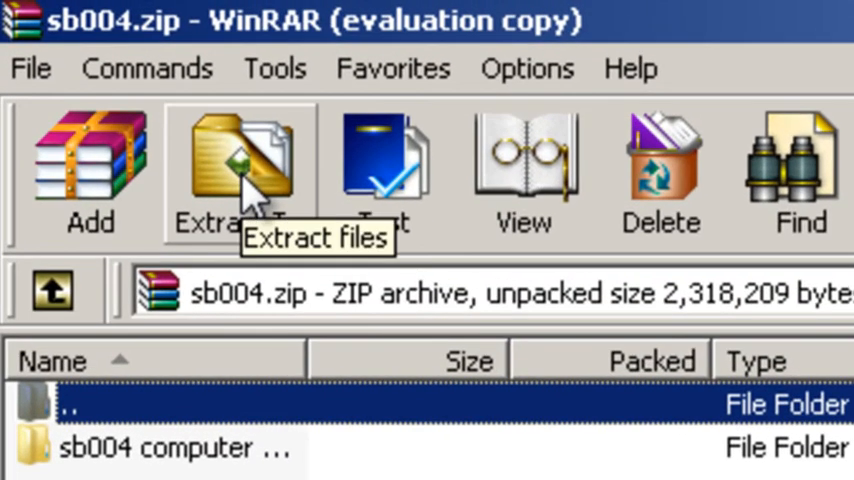
- Extract sb004.zip into the Desktop\sb004 folder, keeping the default destination path
click(236, 176)
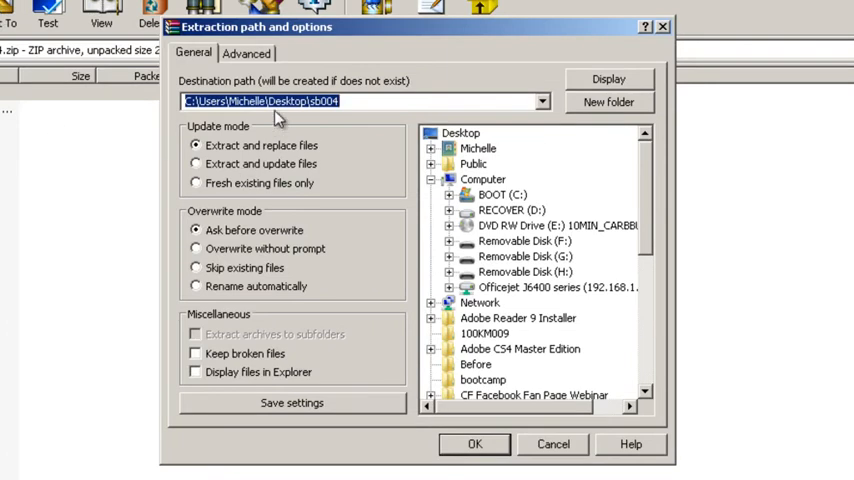
mouse_move(336, 118)
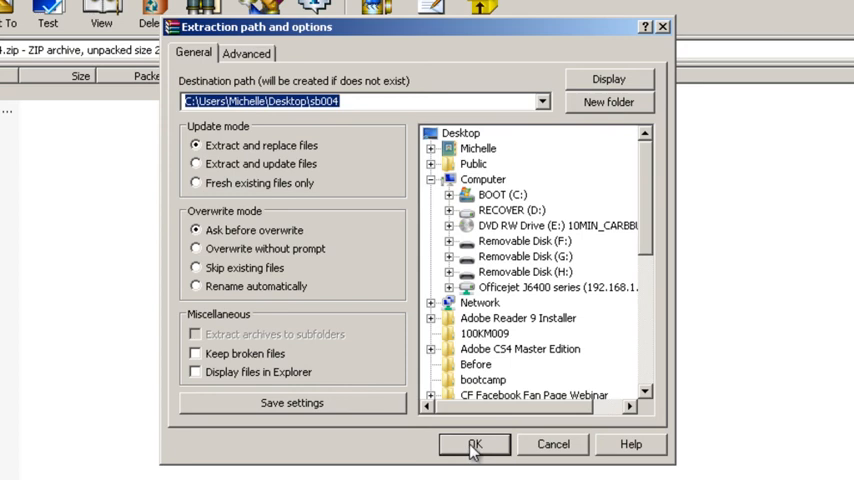
click(474, 444)
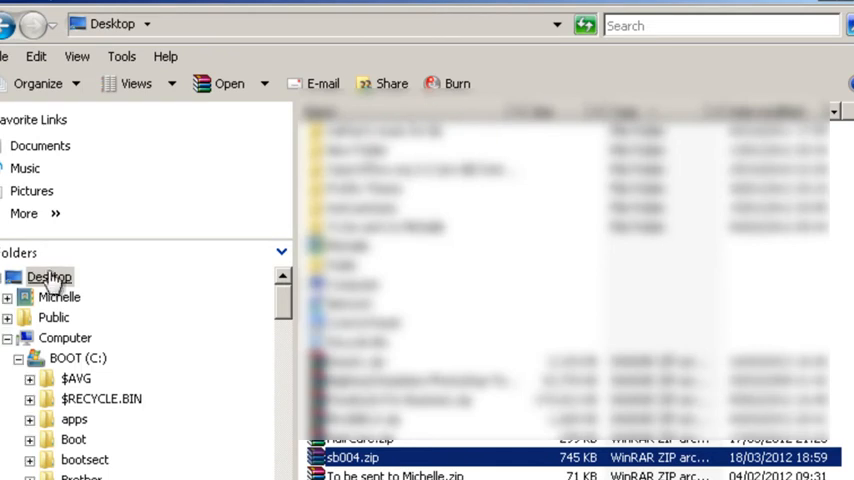
- Browse Desktop\sb004\sb004 computer store\html and view index.html in the browser
click(48, 276)
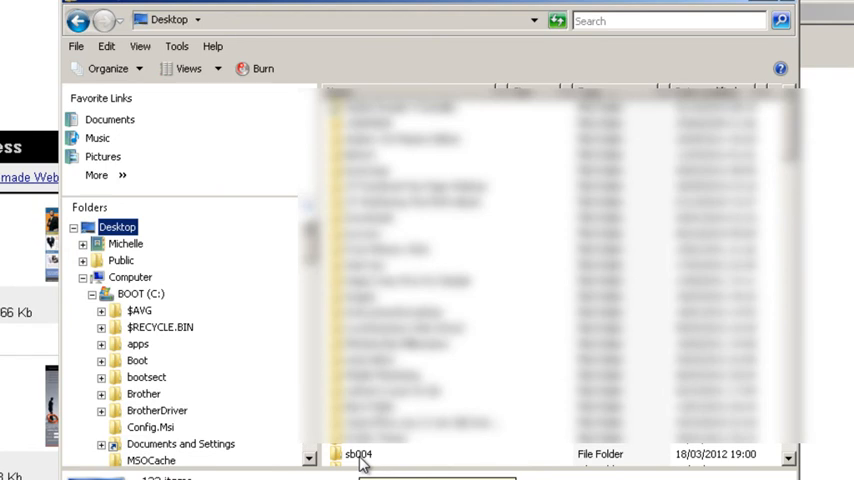
double_click(356, 454)
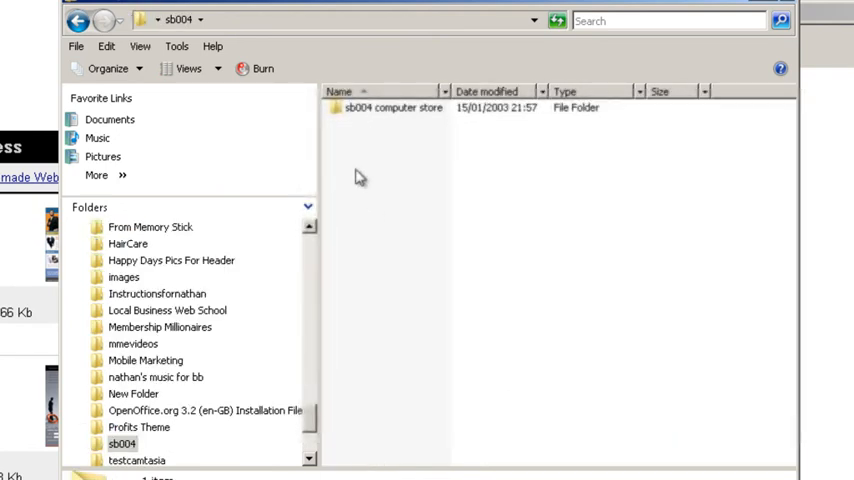
double_click(392, 108)
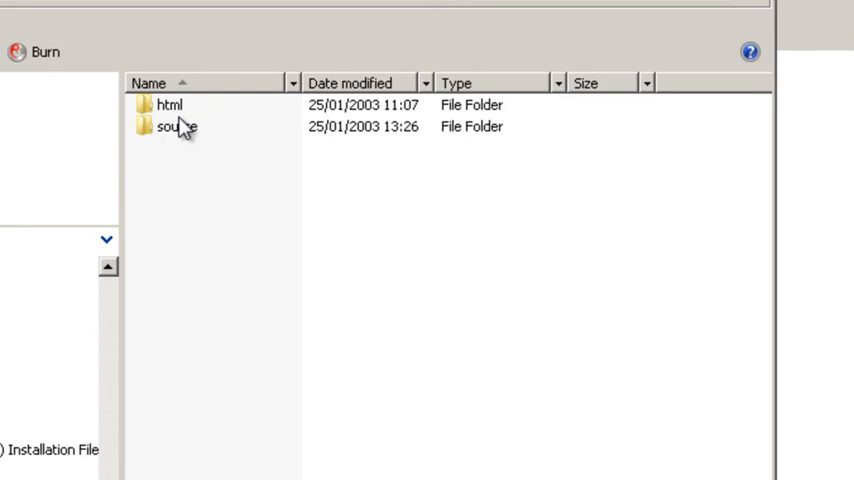
mouse_move(176, 128)
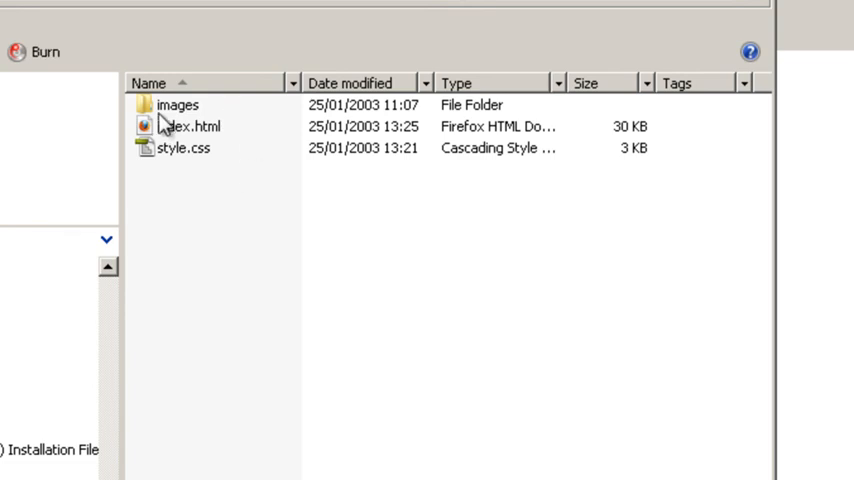
mouse_move(172, 110)
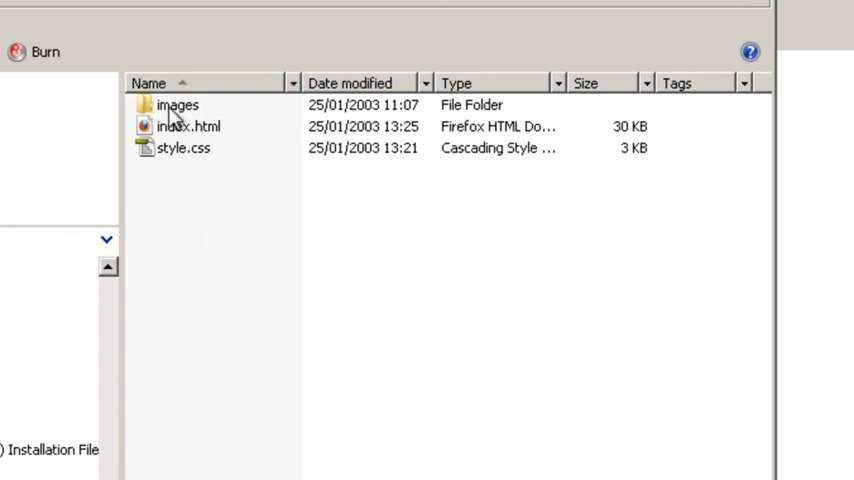
mouse_move(172, 144)
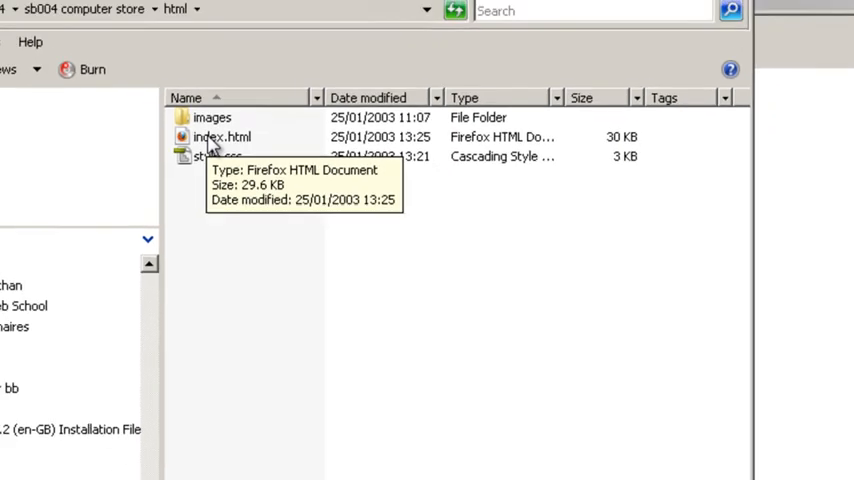
double_click(220, 136)
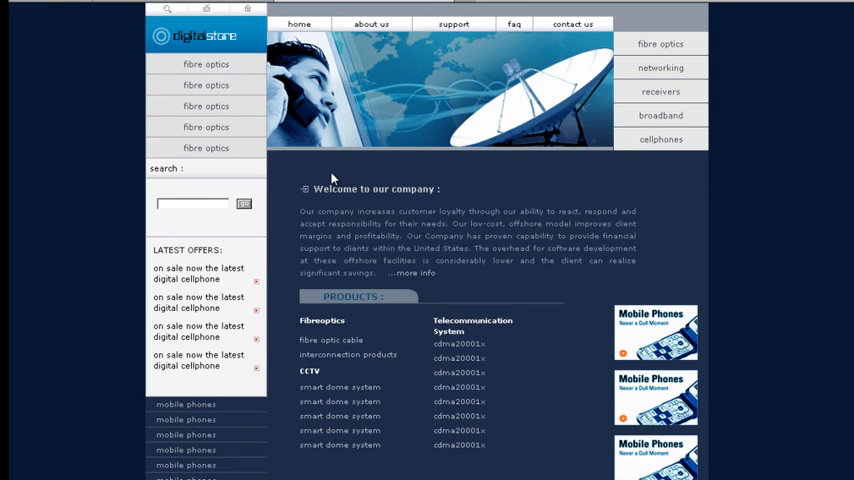
mouse_move(332, 90)
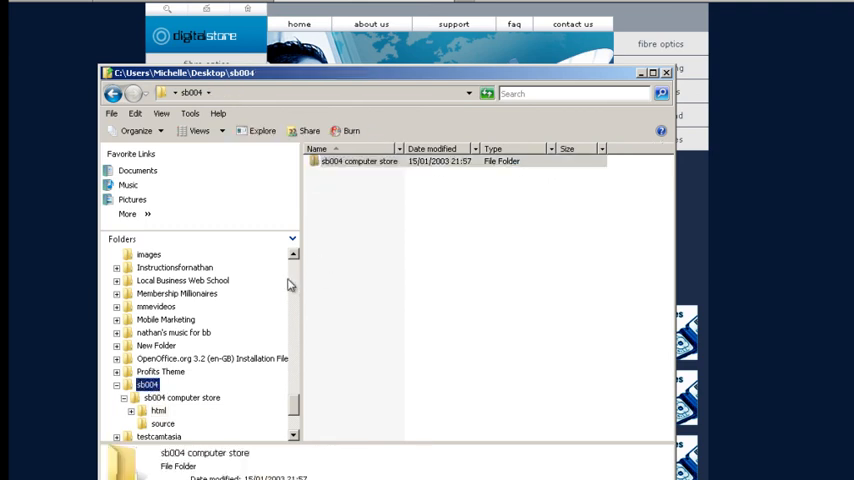
mouse_move(316, 402)
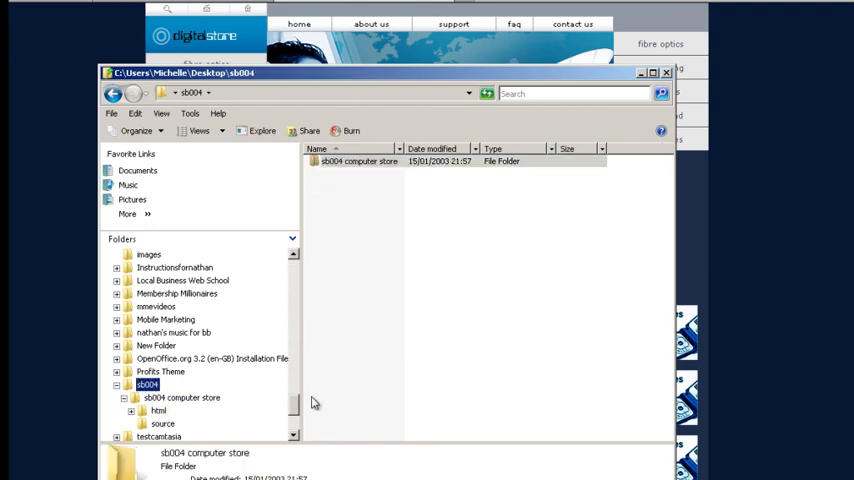
- Delete sb004.zip from the Desktop, leaving the extracted sb004 folder
scroll(down, 3)
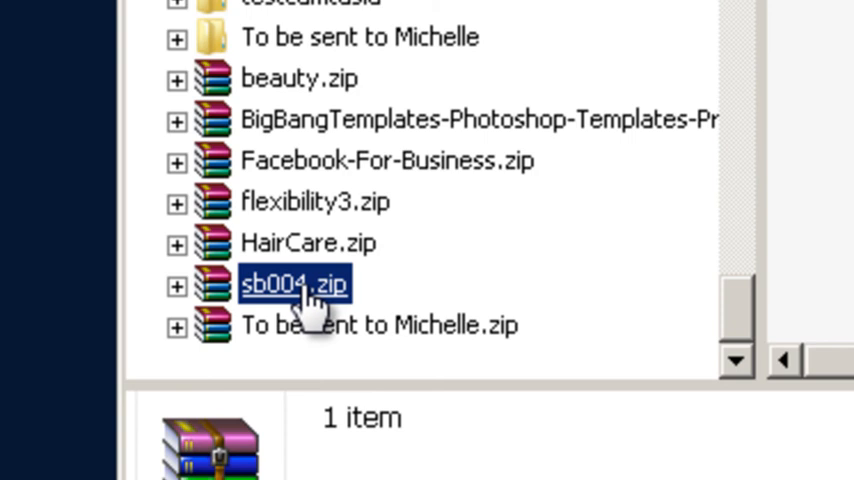
right_click(296, 284)
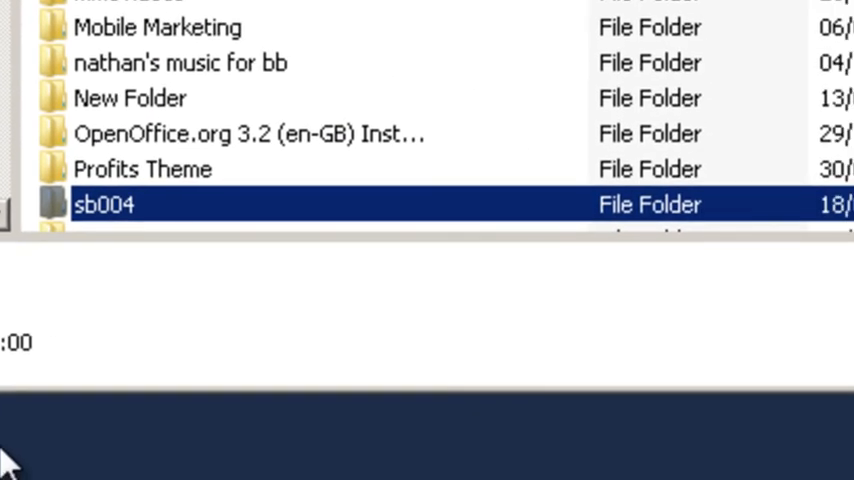
mouse_move(108, 340)
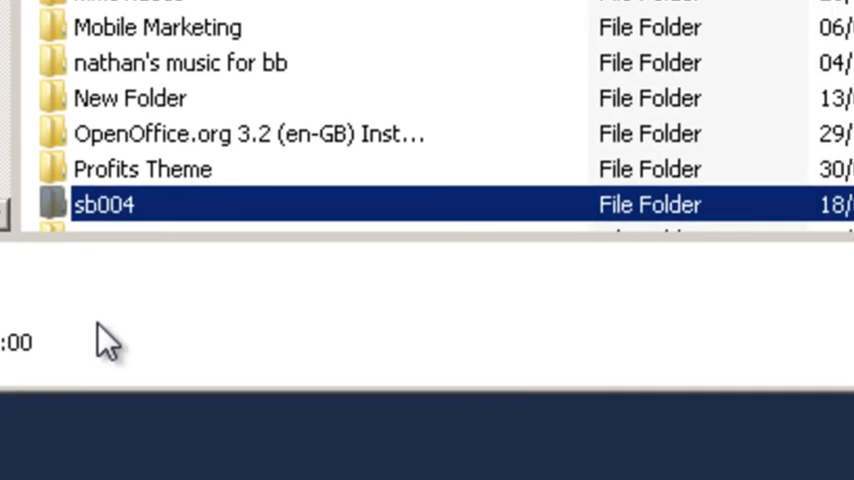